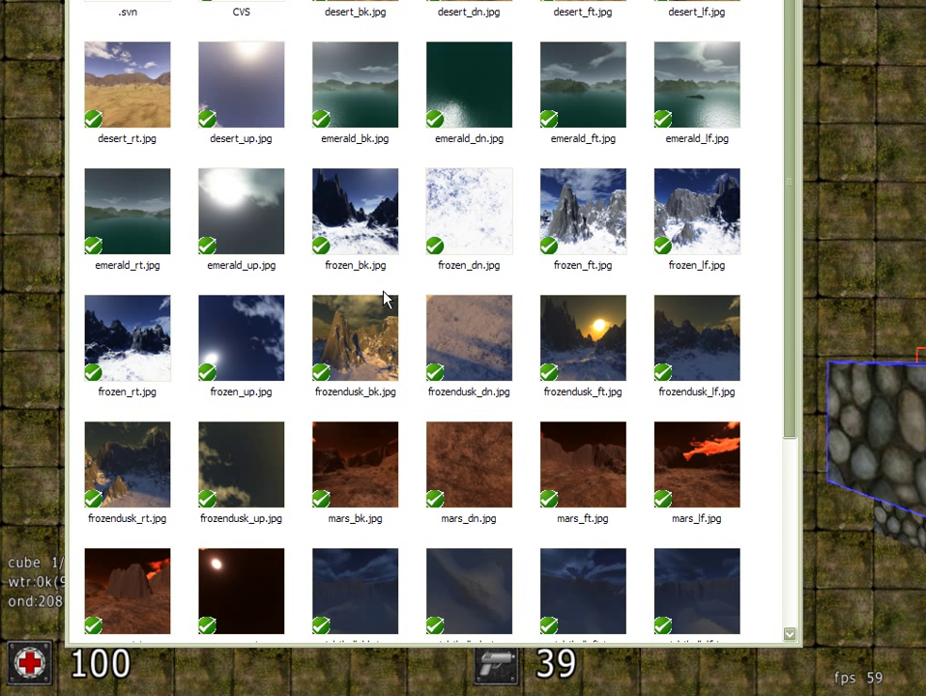
{"action": "mouse_move", "coordinate": [245, 155]}
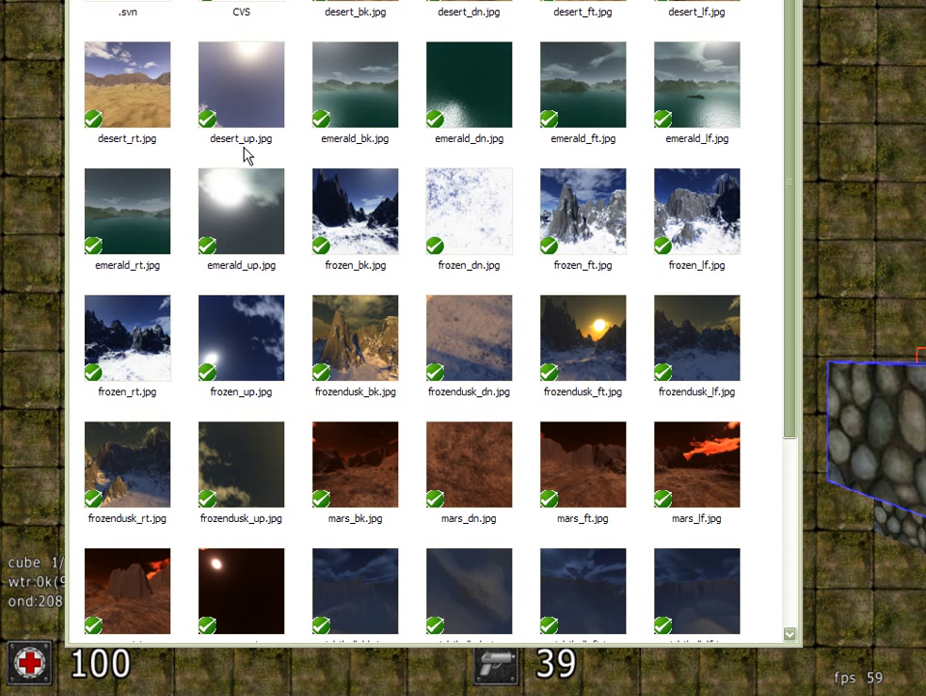
{"action": "mouse_move", "coordinate": [483, 158]}
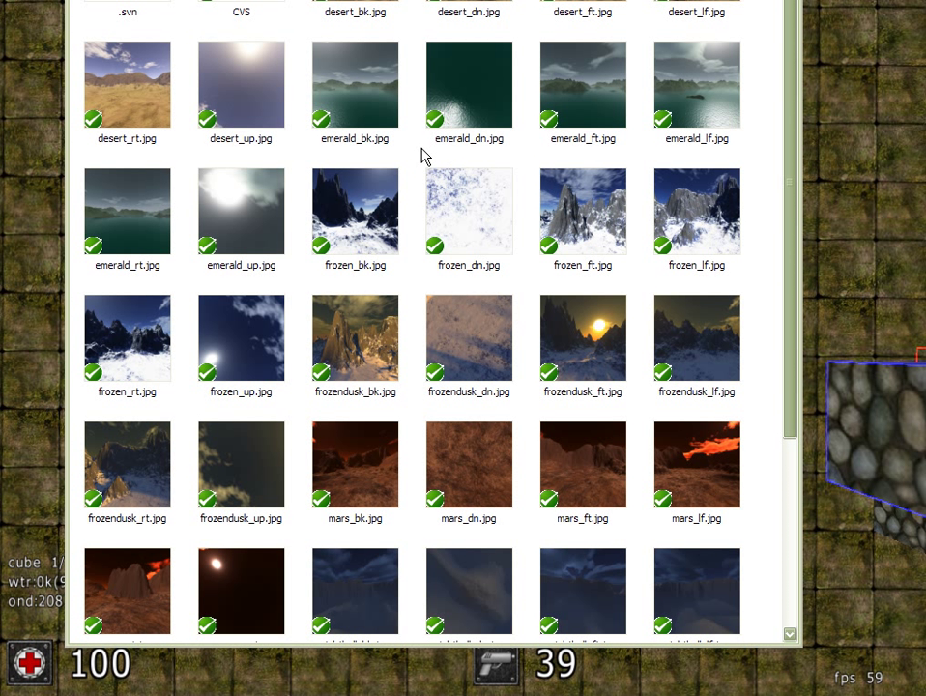
{"action": "mouse_move", "coordinate": [483, 151]}
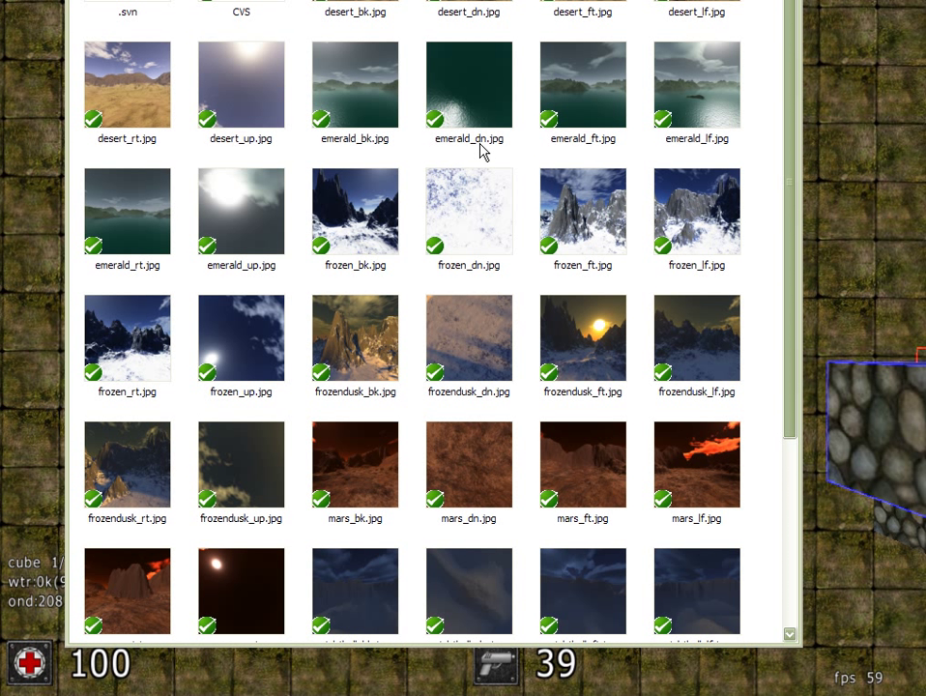
{"action": "mouse_move", "coordinate": [462, 152]}
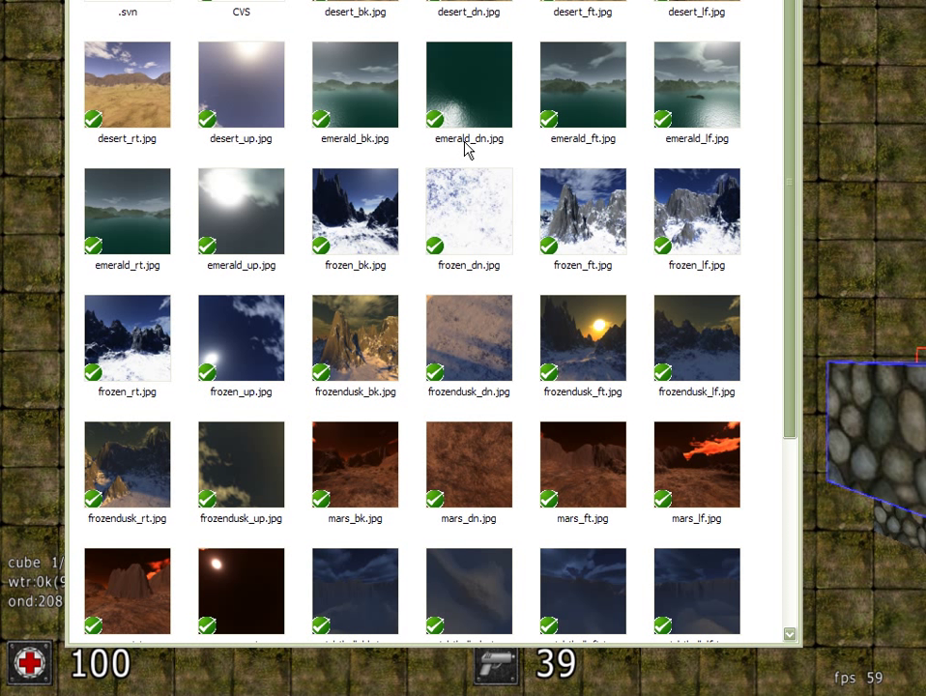
{"action": "mouse_move", "coordinate": [475, 153]}
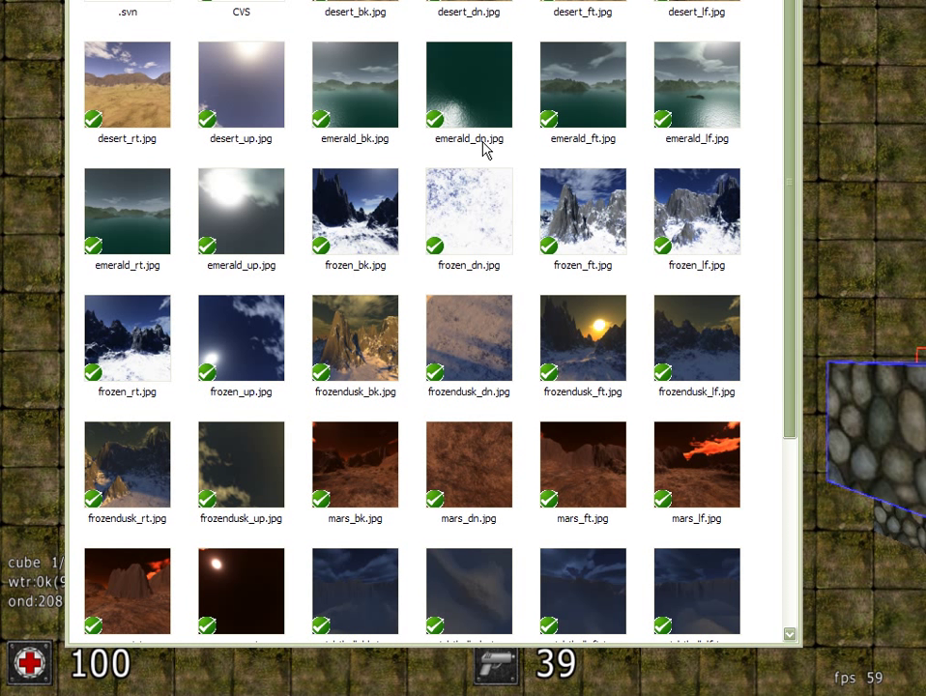
{"action": "mouse_move", "coordinate": [349, 153]}
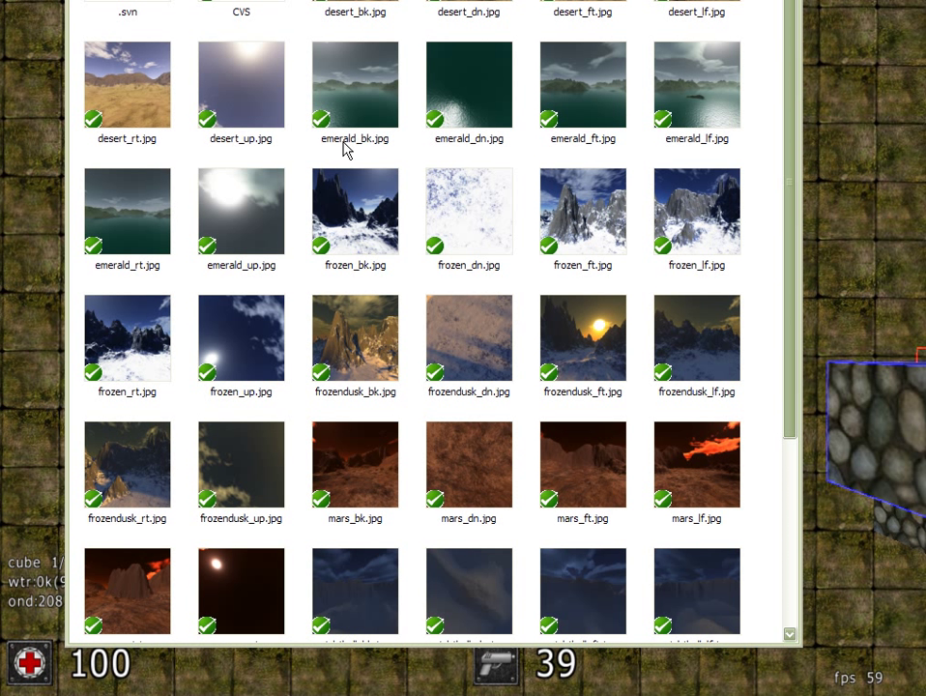
{"action": "mouse_move", "coordinate": [371, 151]}
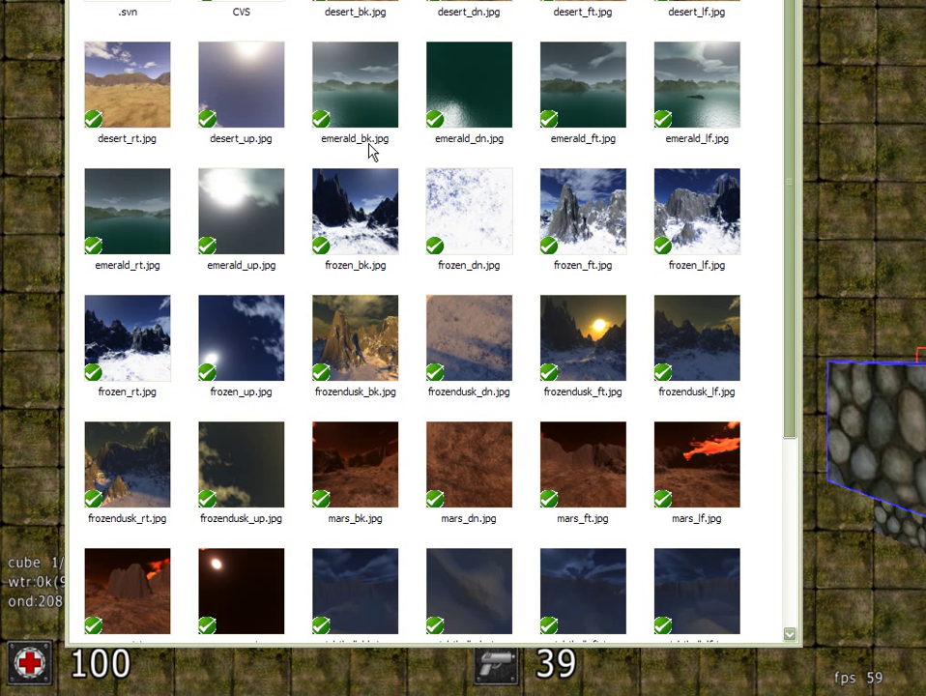
{"action": "mouse_move", "coordinate": [493, 151]}
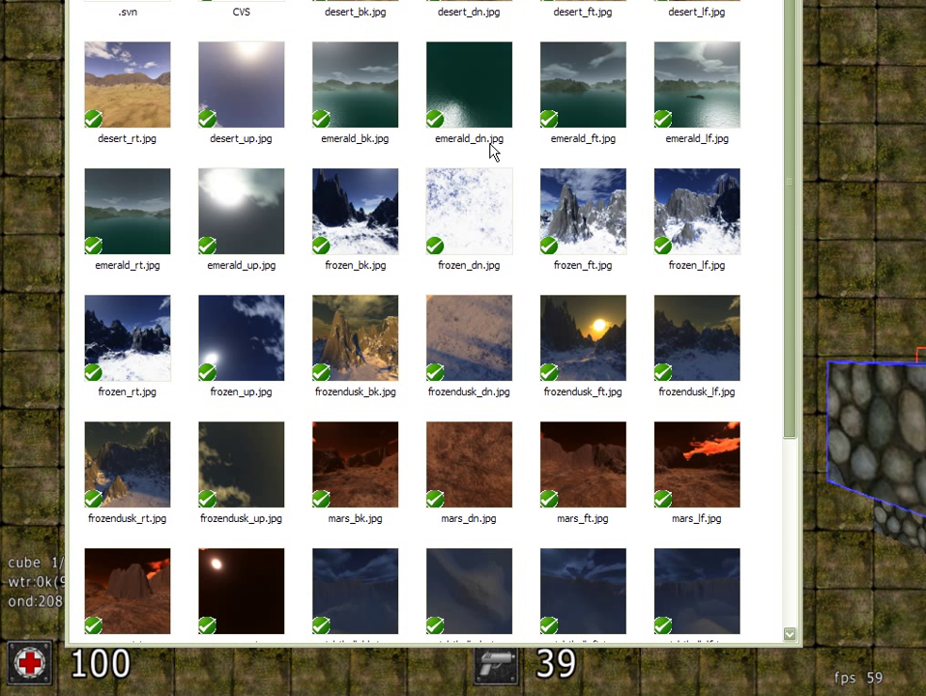
{"action": "mouse_move", "coordinate": [712, 154]}
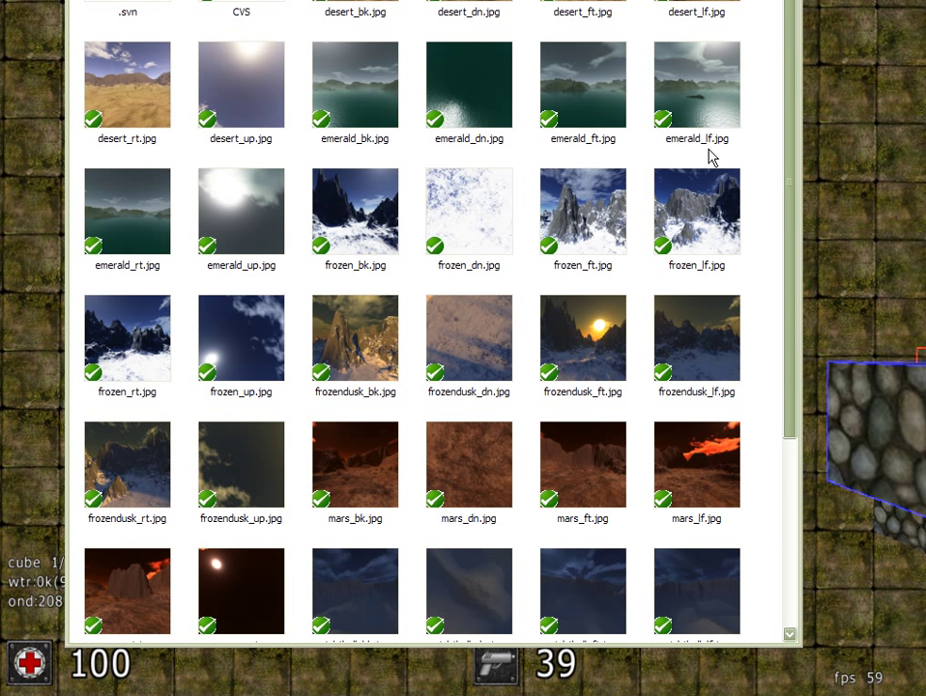
{"action": "mouse_move", "coordinate": [594, 154]}
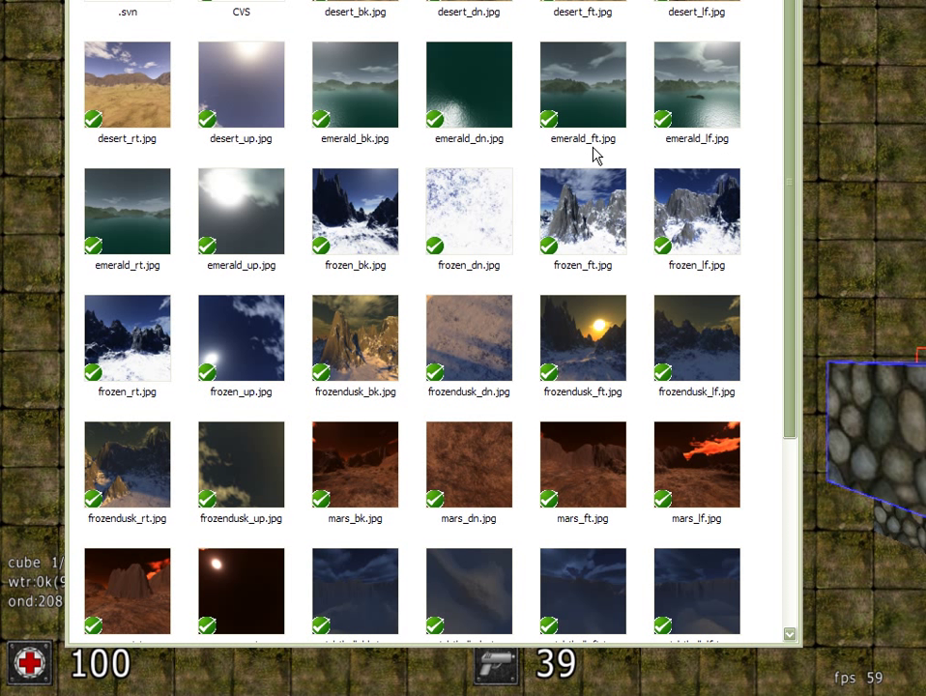
{"action": "mouse_move", "coordinate": [336, 172]}
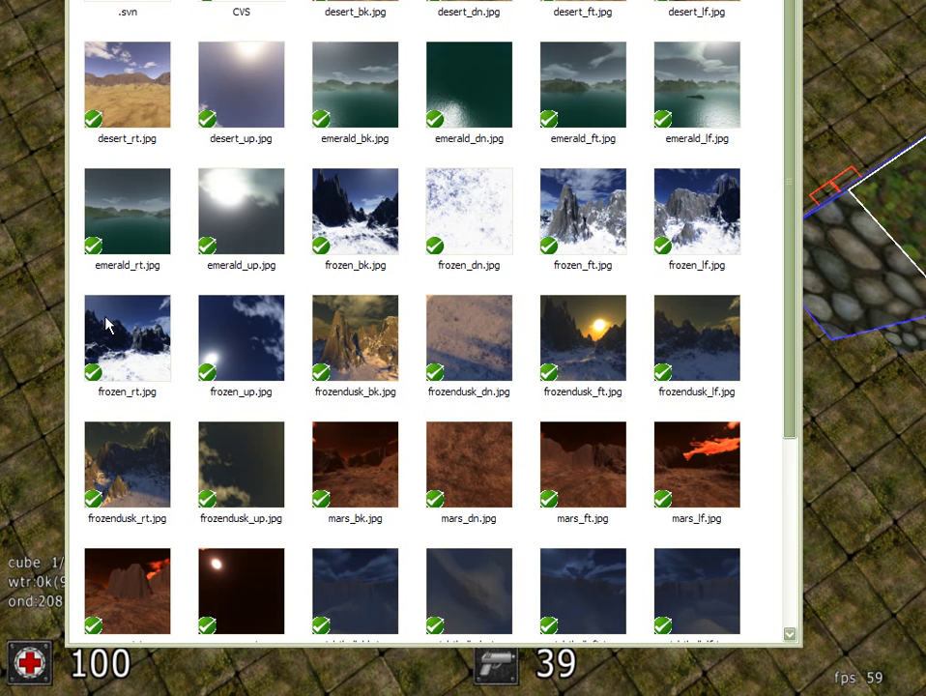
Step: Leave the skybox folder in Explorer and return to the Sauerbraten map
{"action": "left_click", "coordinate": [467, 338]}
{"action": "type", "text": "/"}
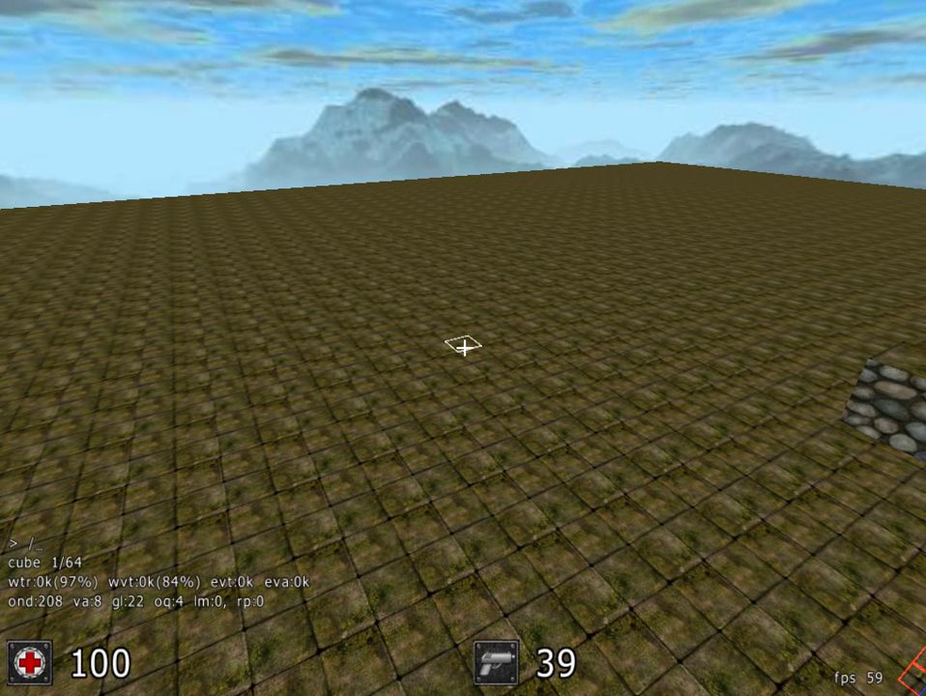
Step: Run loadsky "socksky/emerald" to swap the blue mountain sky for the emerald skybox
{"action": "type", "text": "load"}
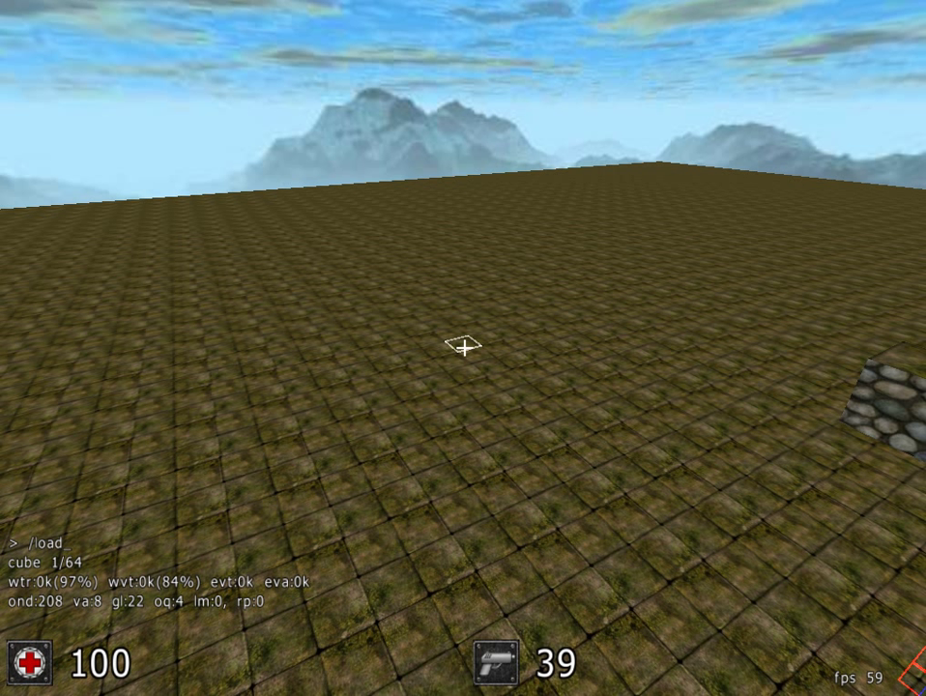
{"action": "type", "text": "sky"}
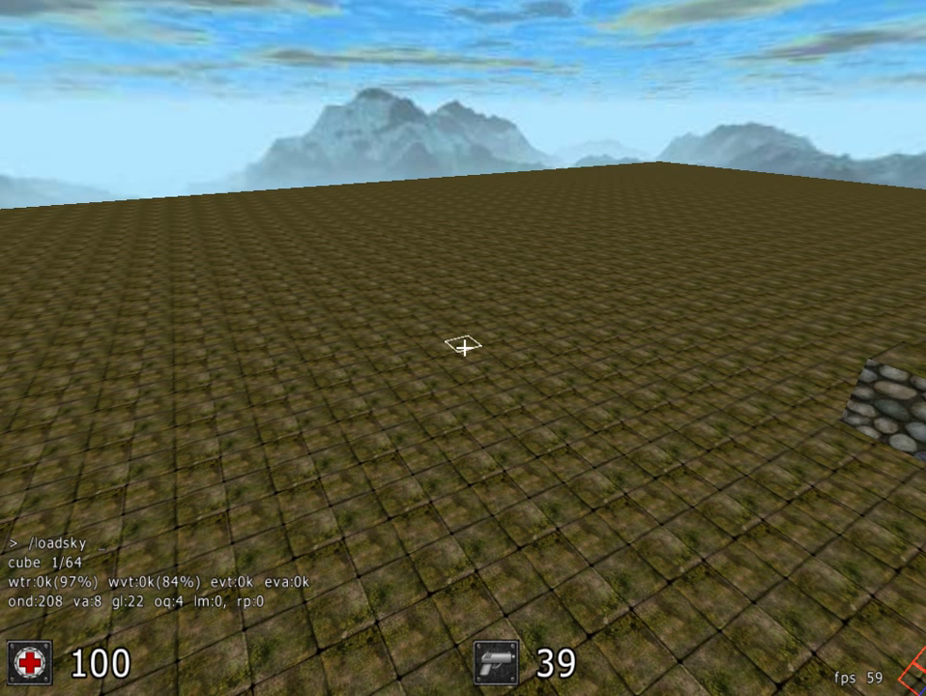
{"action": "type", "text": "\"socksky"}
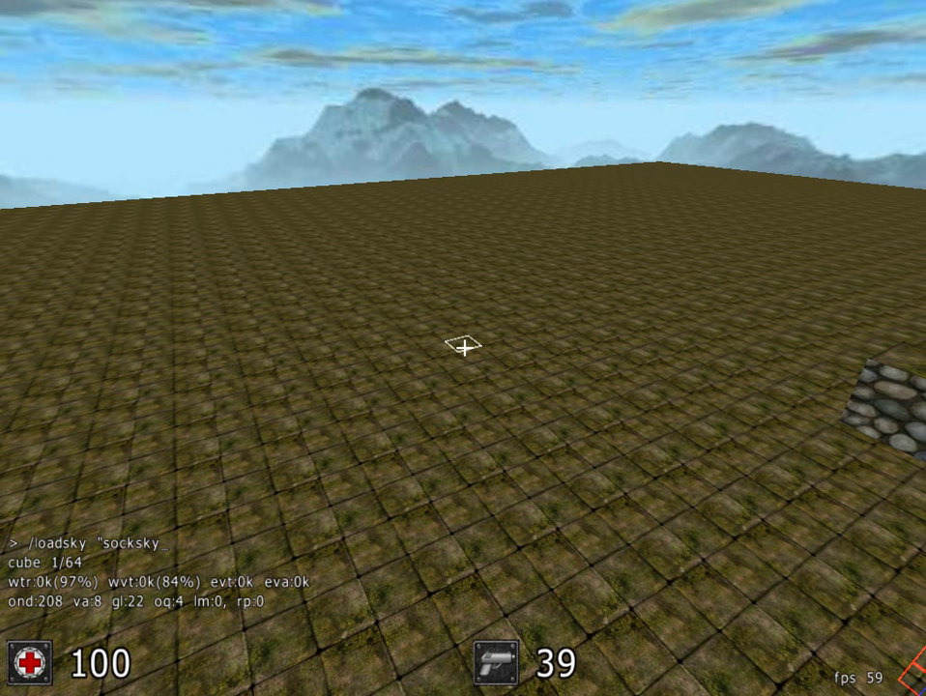
{"action": "type", "text": "/em"}
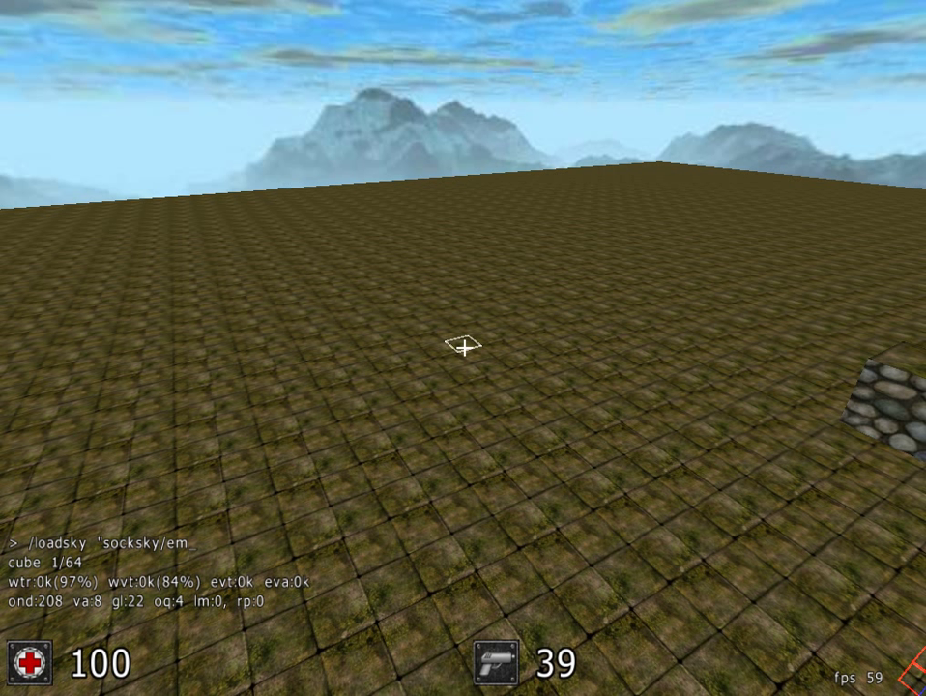
{"action": "type", "text": "erald"}
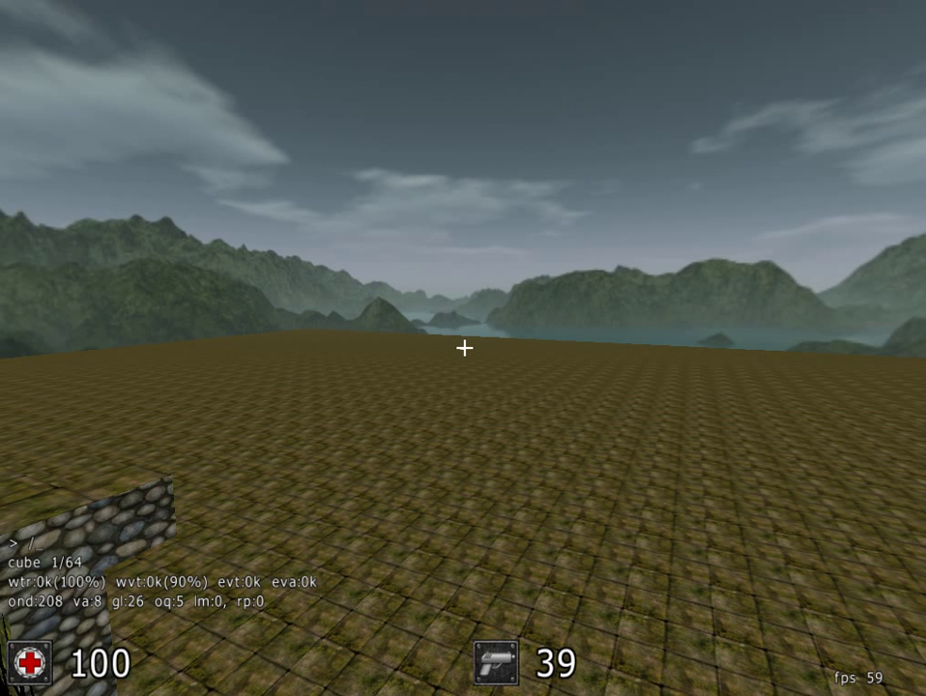
Step: Run loadsky "socksky/mars" to replace the emerald sky with the red Mars skybox
{"action": "type", "text": "loadsky \"sock"}
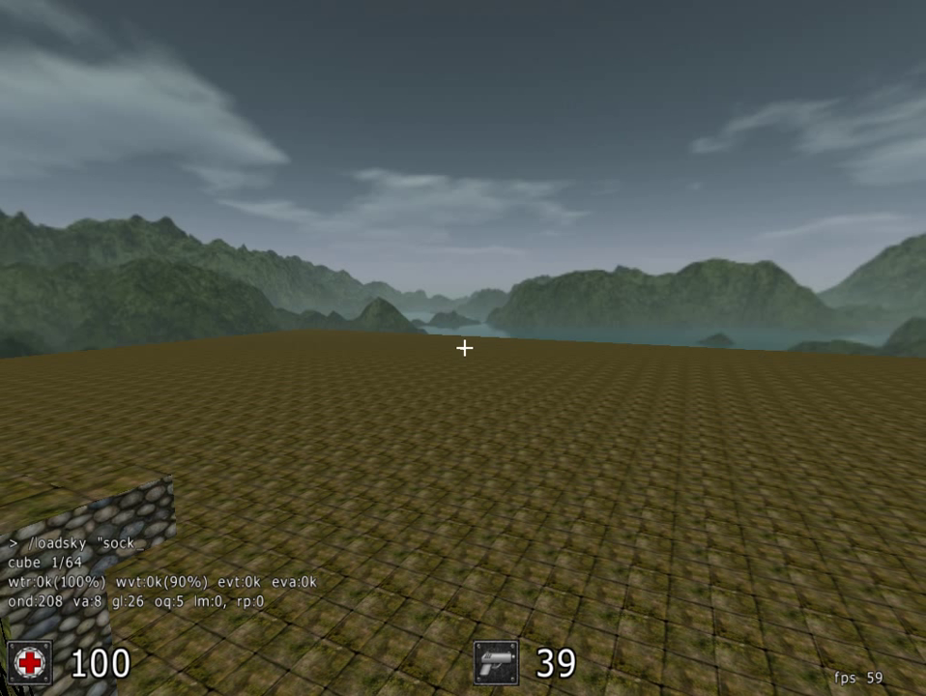
{"action": "type", "text": "sky/"}
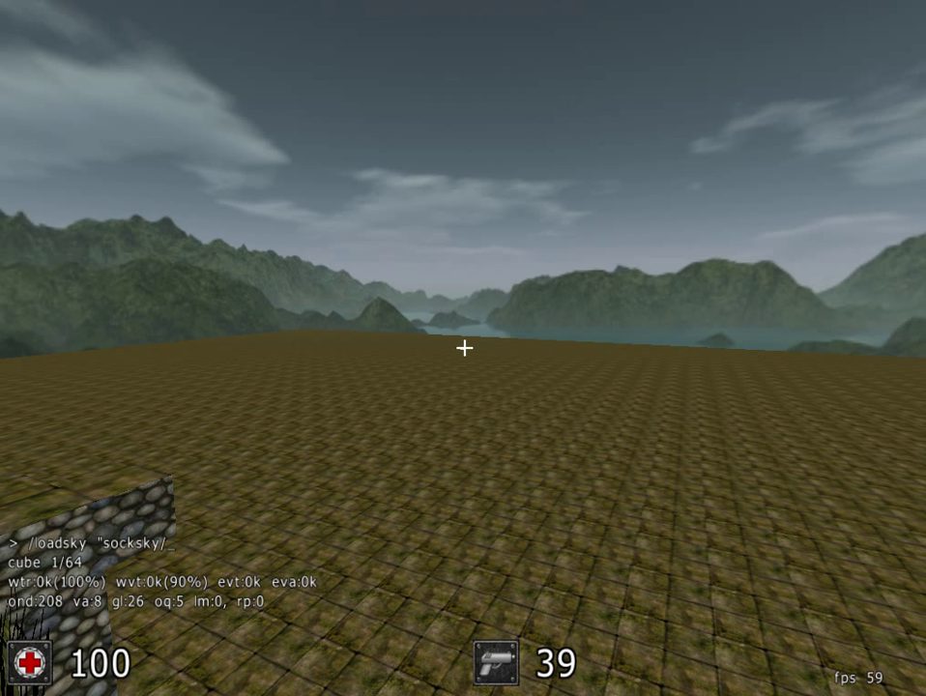
{"action": "type", "text": "mars\""}
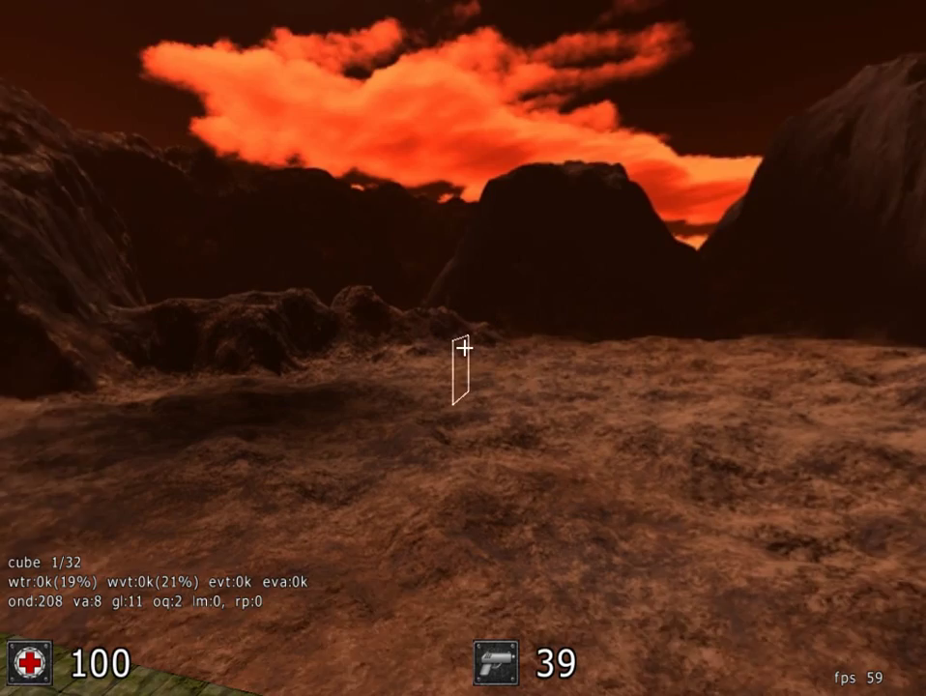
{"action": "mouse_move", "coordinate": [464, 348]}
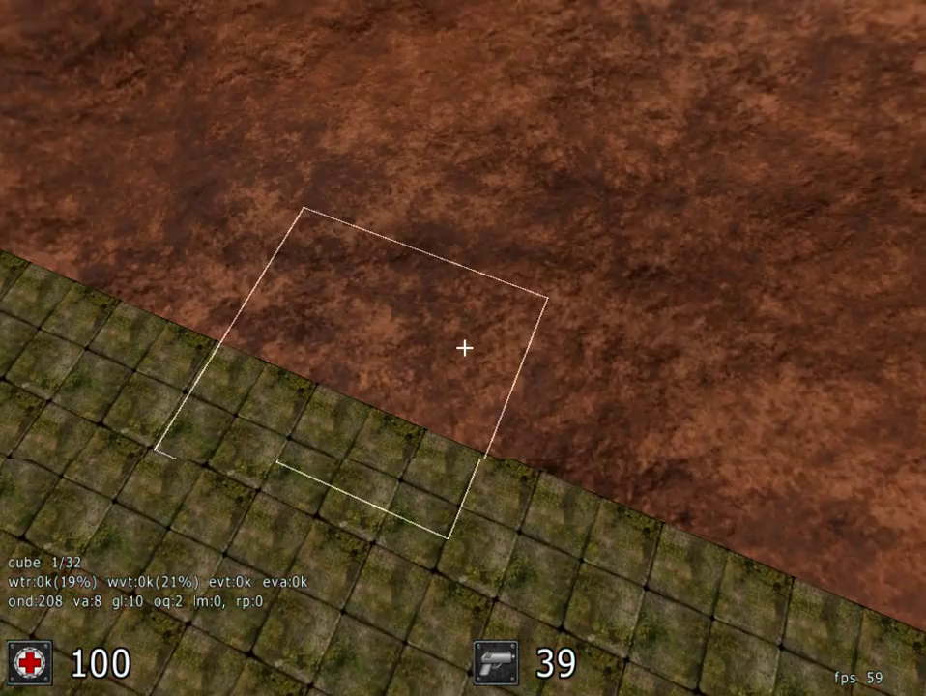